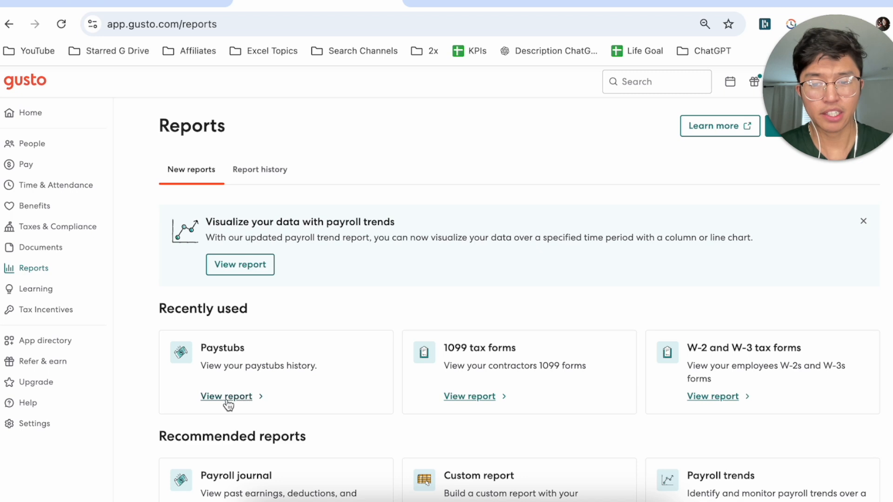
# Step: Open the Paystubs report via View report under recently used reports
pyautogui.click(226, 397)
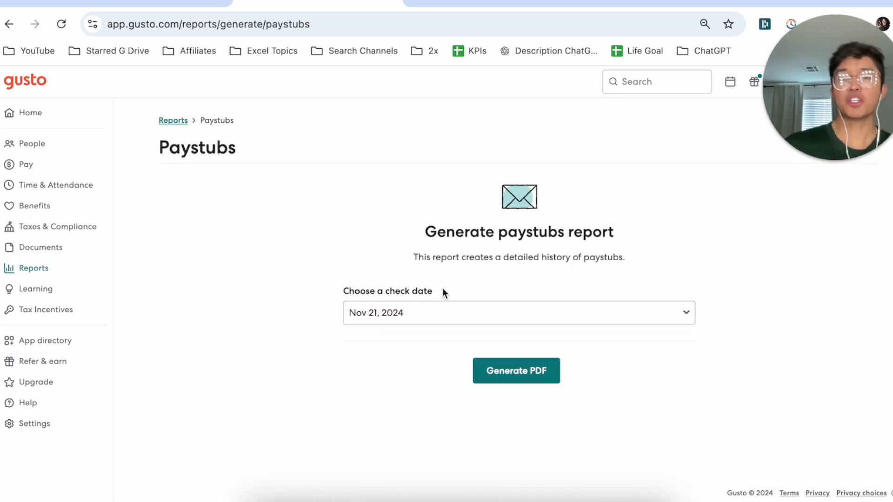
pyautogui.click(518, 312)
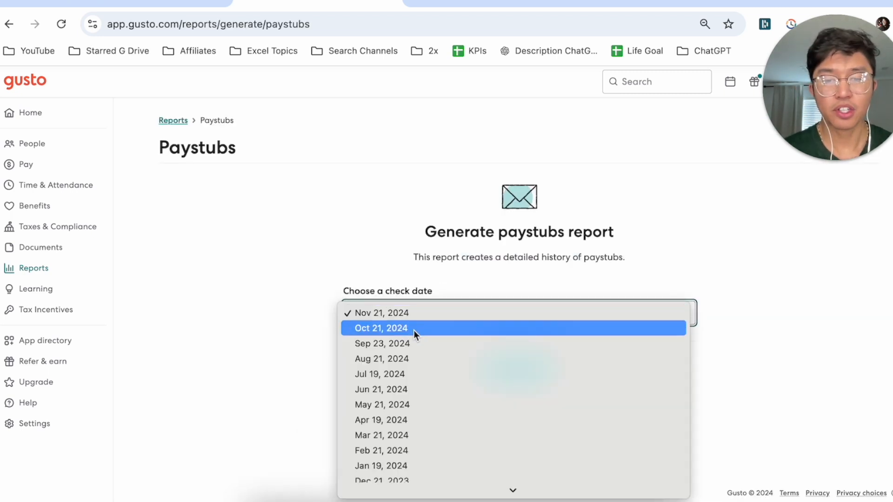
pyautogui.scroll(-3)
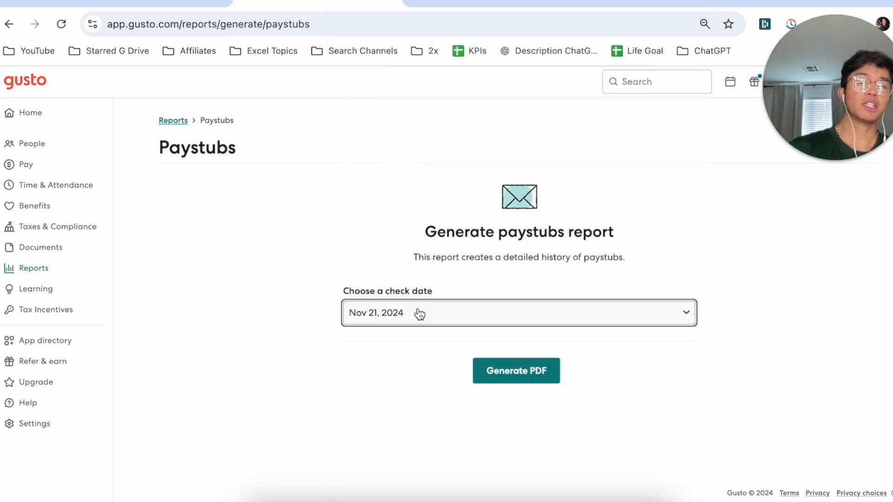
pyautogui.moveTo(427, 324)
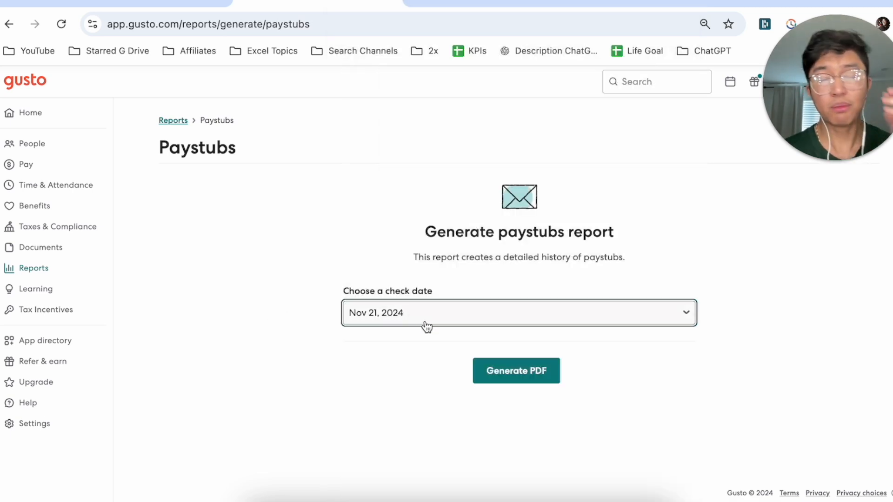
pyautogui.moveTo(363, 378)
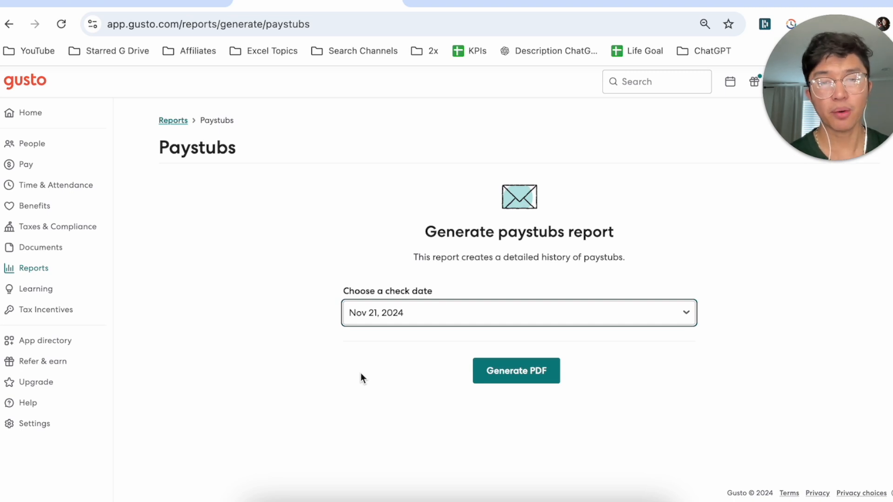
pyautogui.moveTo(359, 364)
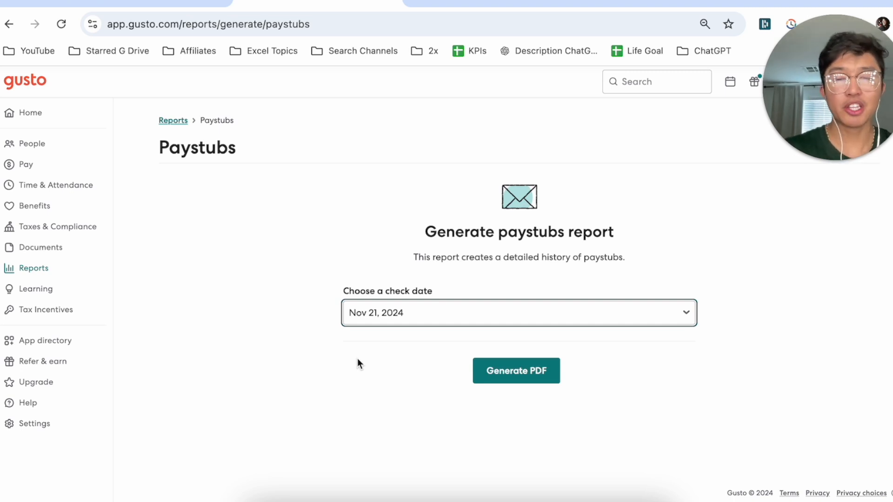